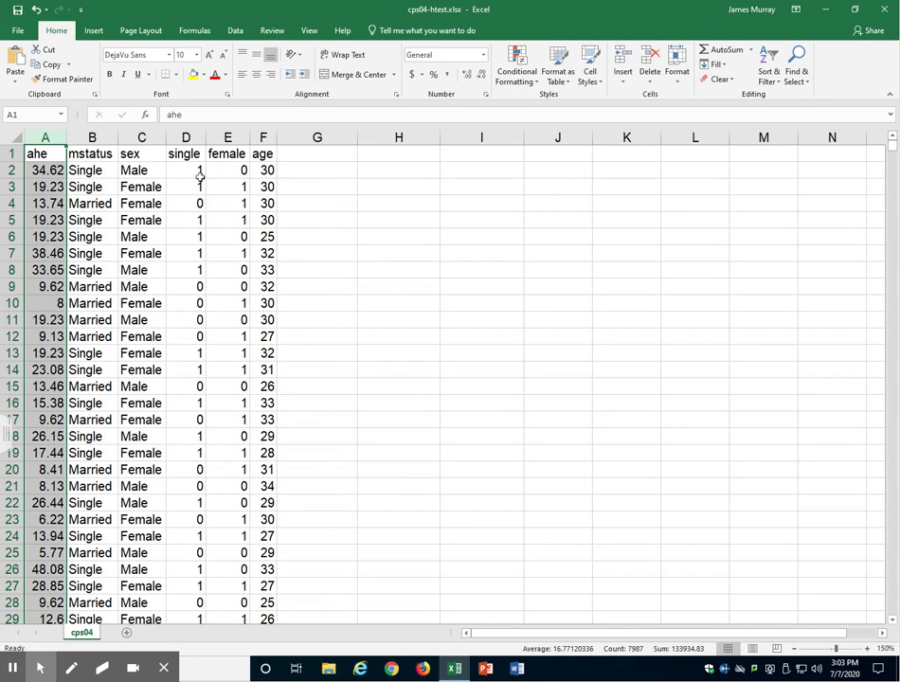
{"action": "mouse_move", "coordinate": [201, 180]}
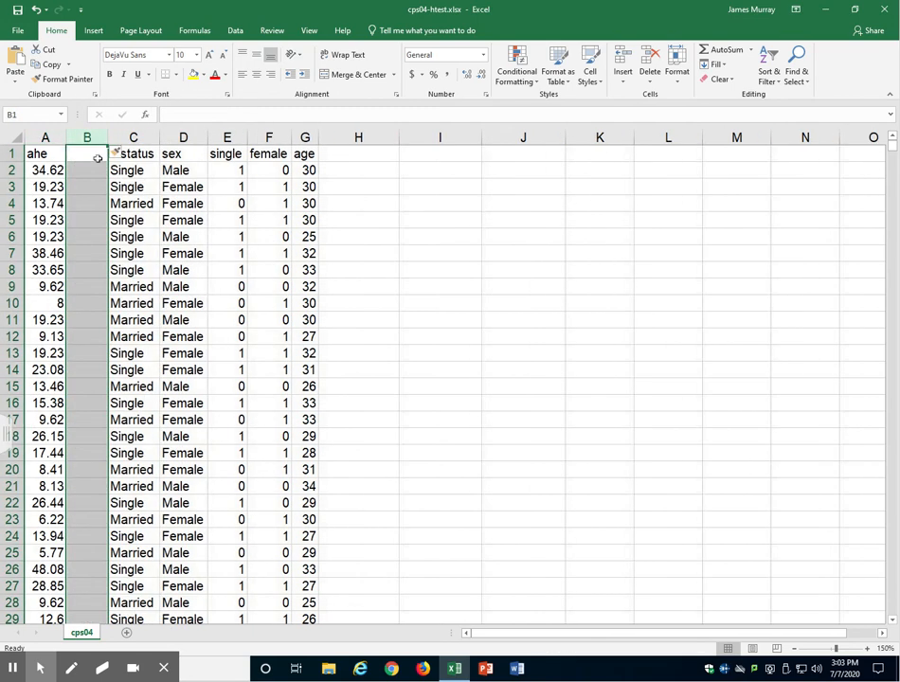
- Head column B 'Ho', fill its data rows with 16.50, and go to the Data ribbon
{"action": "type", "text": "H"}
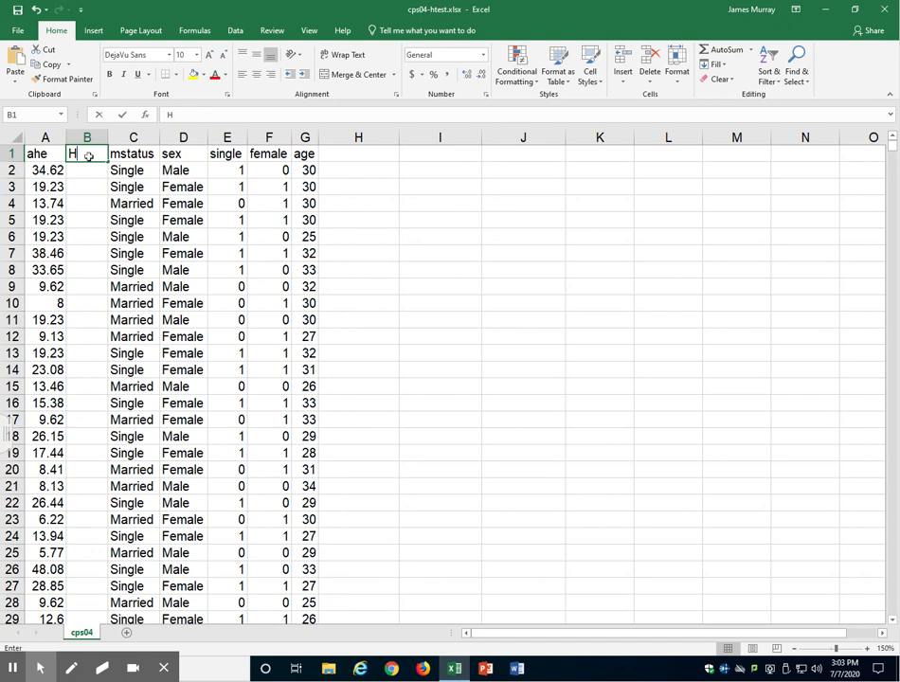
{"action": "type", "text": "o"}
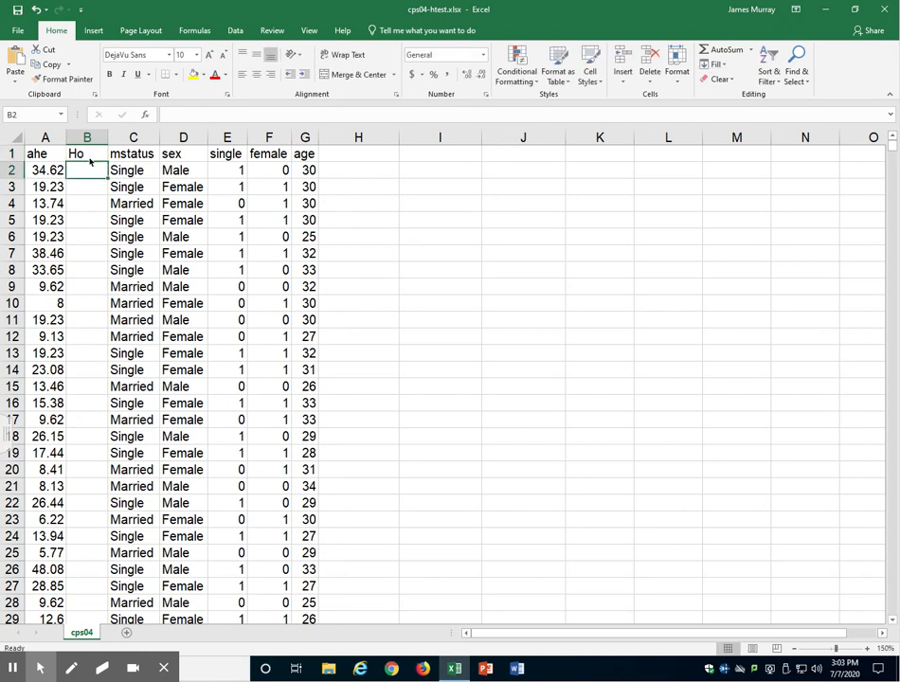
{"action": "type", "text": "16.50"}
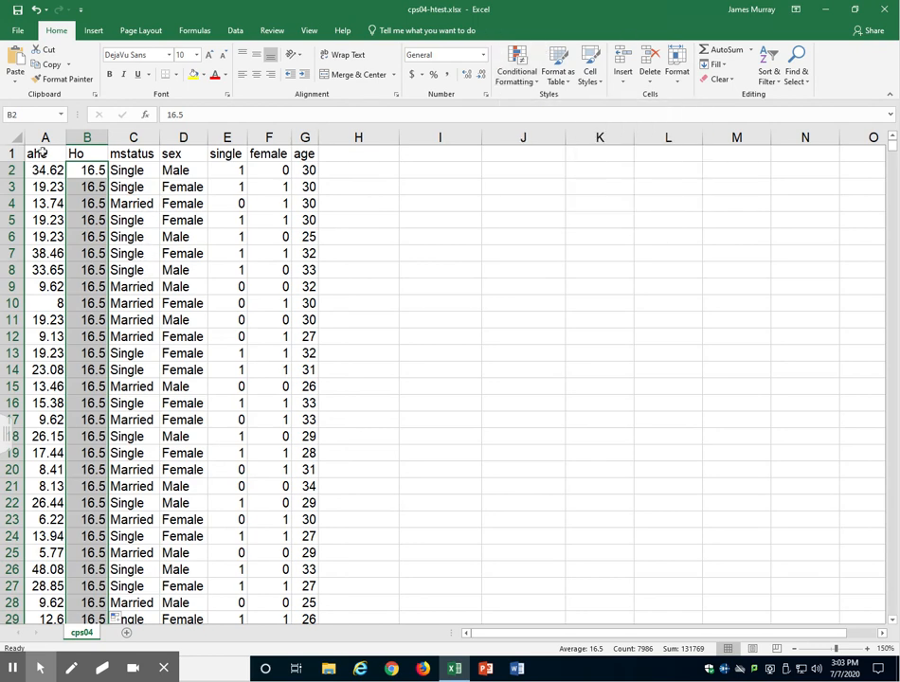
{"action": "left_click", "coordinate": [235, 31]}
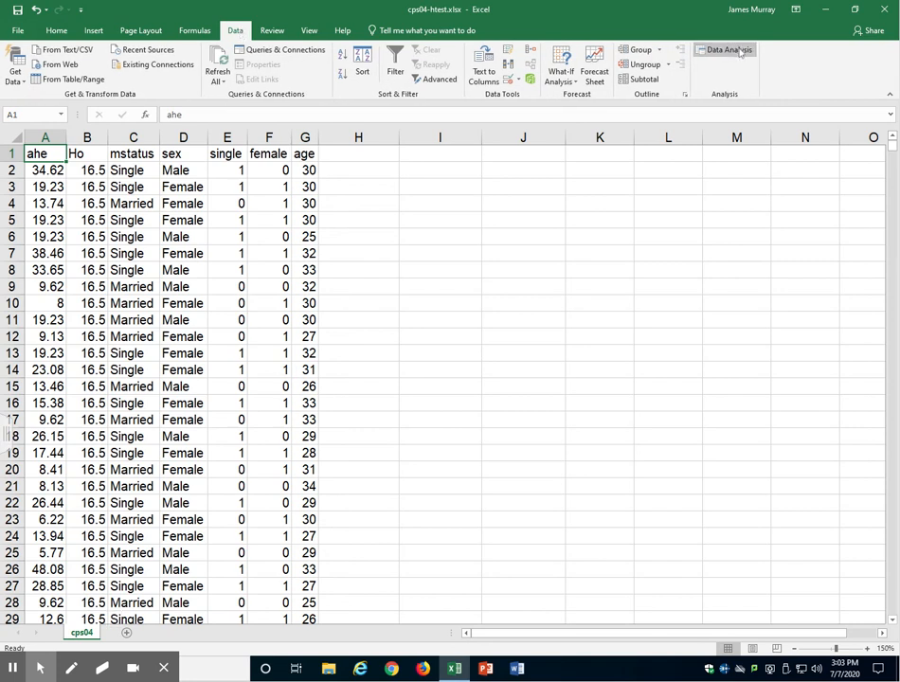
- Choose t-Test: Paired Two Sample for Means with ranges A2:A7987 (ahe) and B2:B7987 (Ho)
{"action": "left_click", "coordinate": [728, 50]}
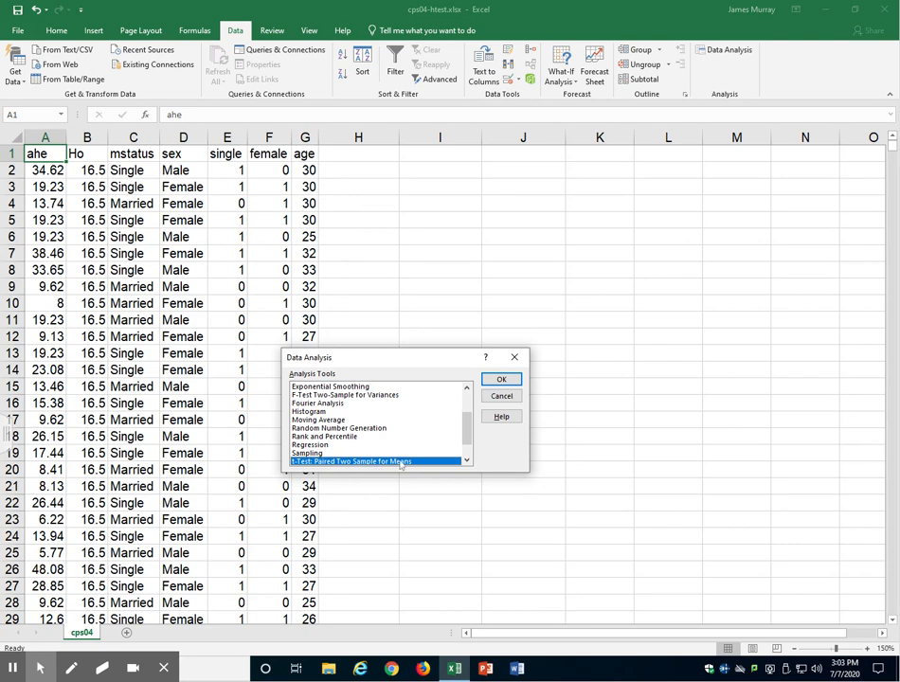
{"action": "mouse_move", "coordinate": [491, 406]}
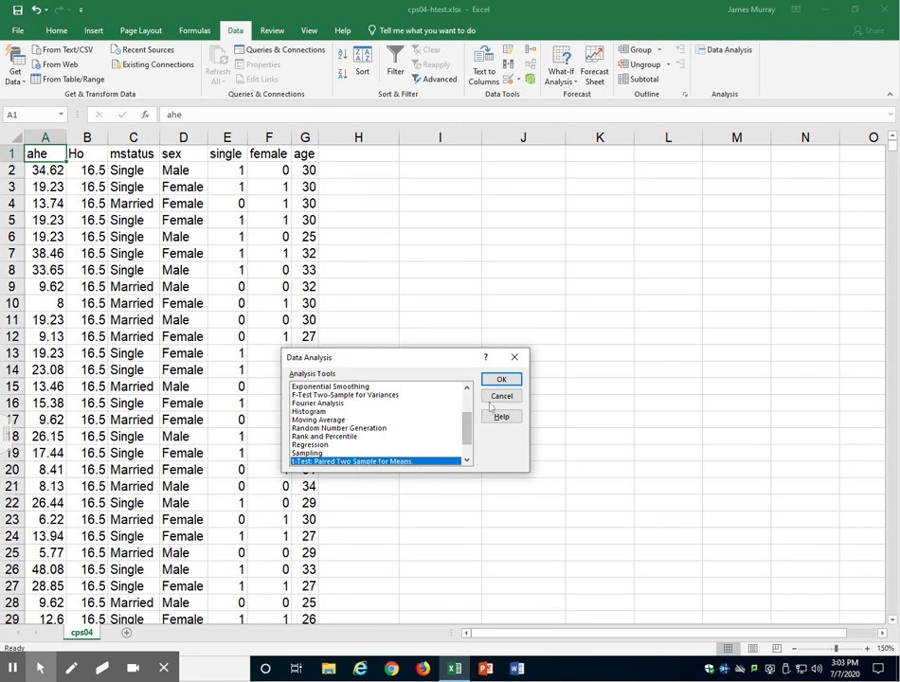
{"action": "left_click", "coordinate": [502, 379]}
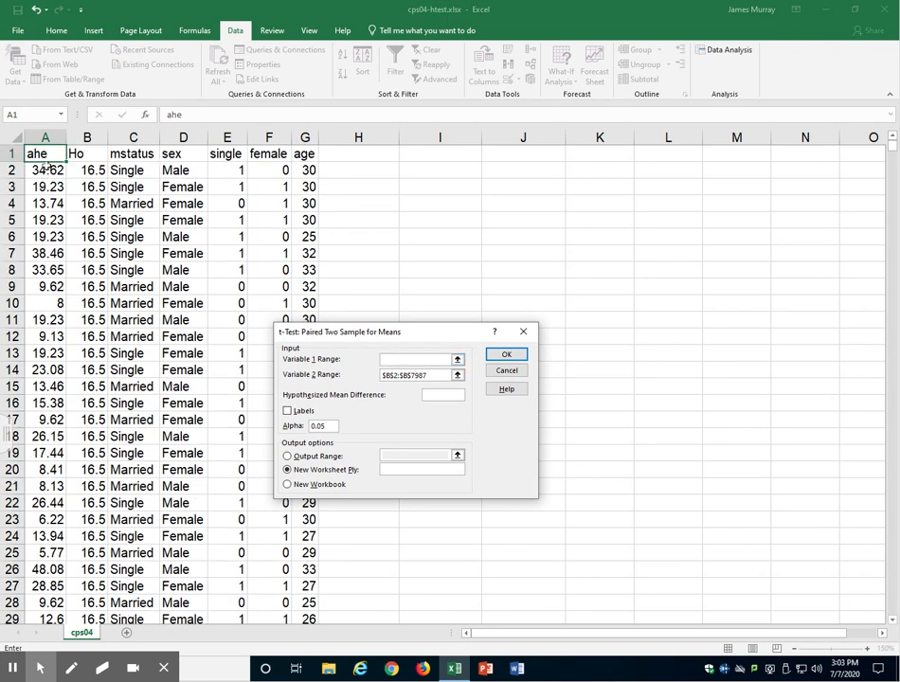
{"action": "left_click", "coordinate": [45, 170]}
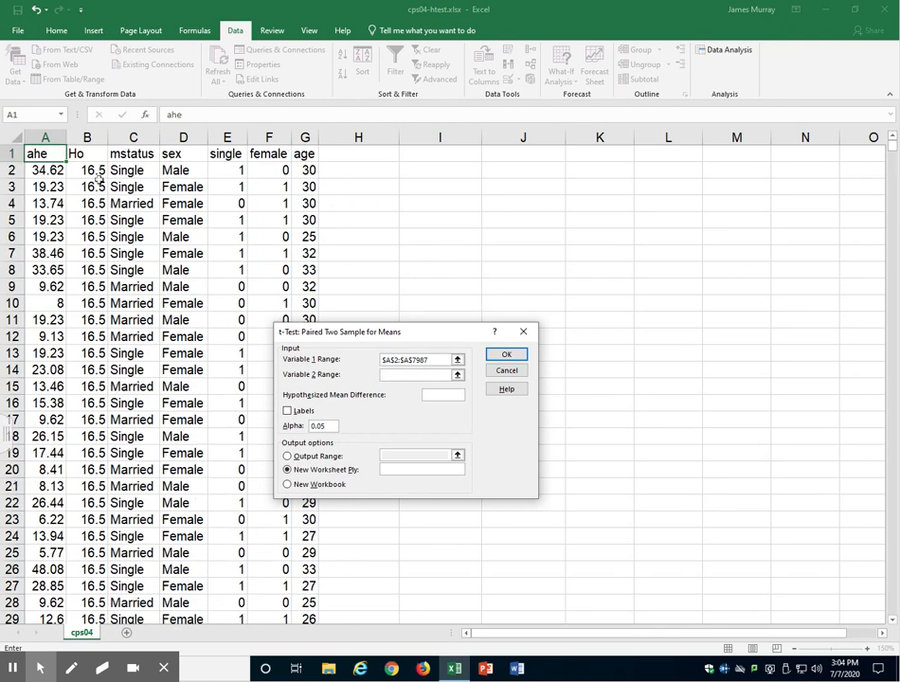
{"action": "left_click", "coordinate": [87, 170]}
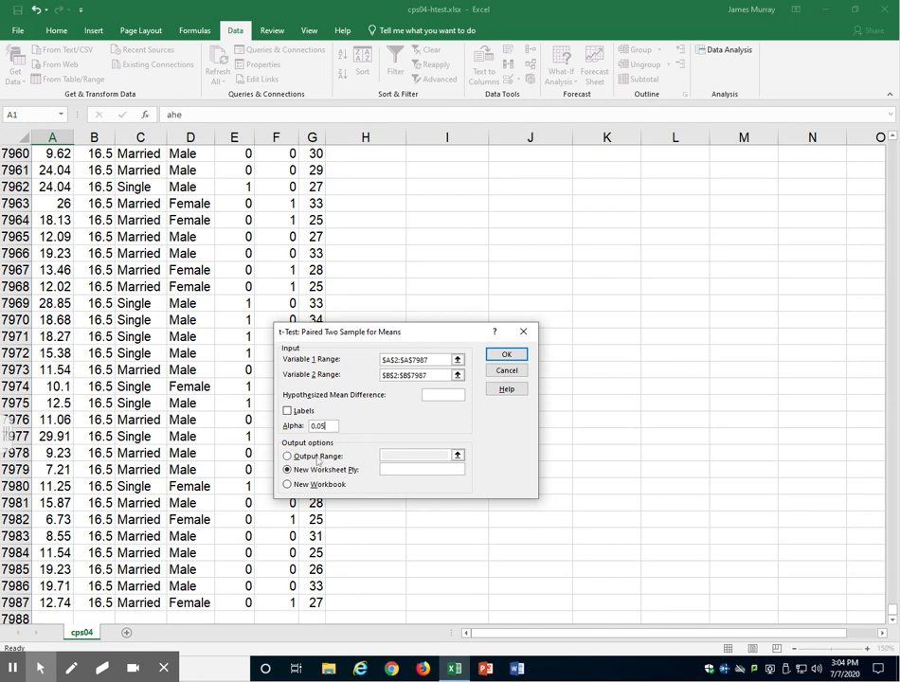
- Send the t-test output to this worksheet starting at I2 and run it
{"action": "left_click", "coordinate": [285, 451]}
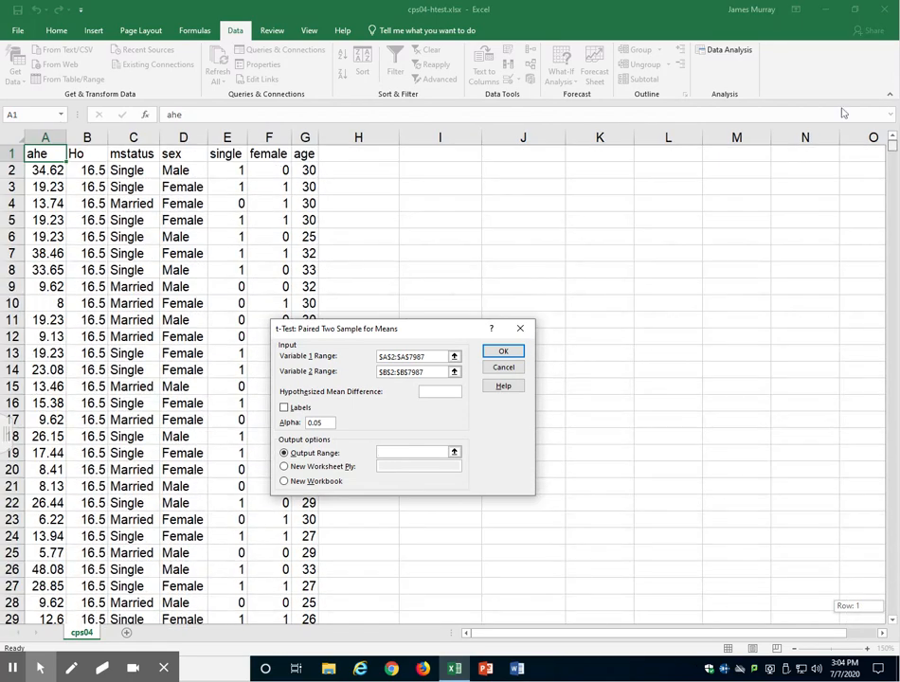
{"action": "left_click", "coordinate": [439, 161]}
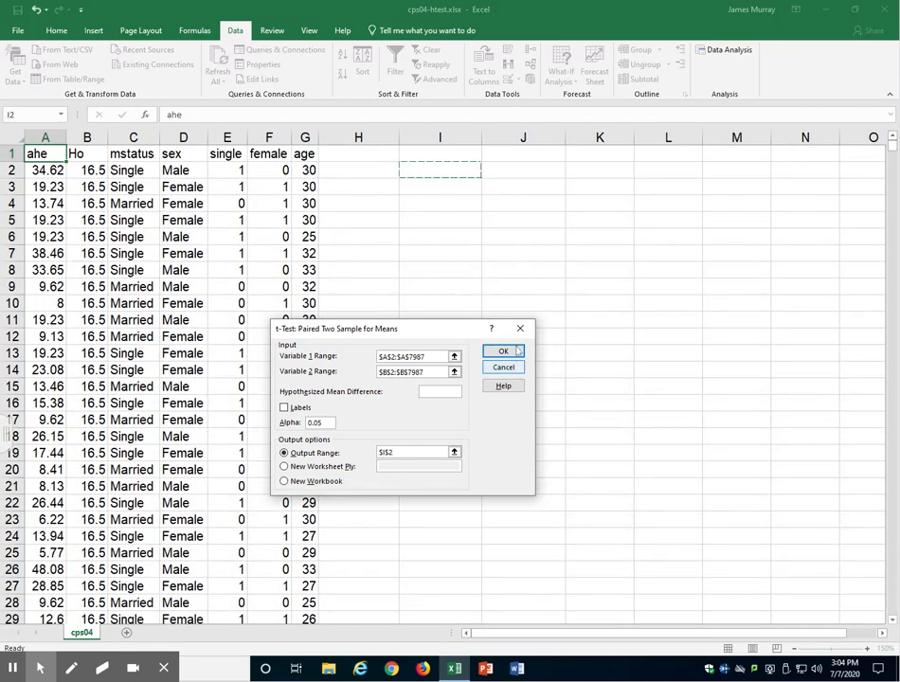
{"action": "left_click", "coordinate": [504, 350]}
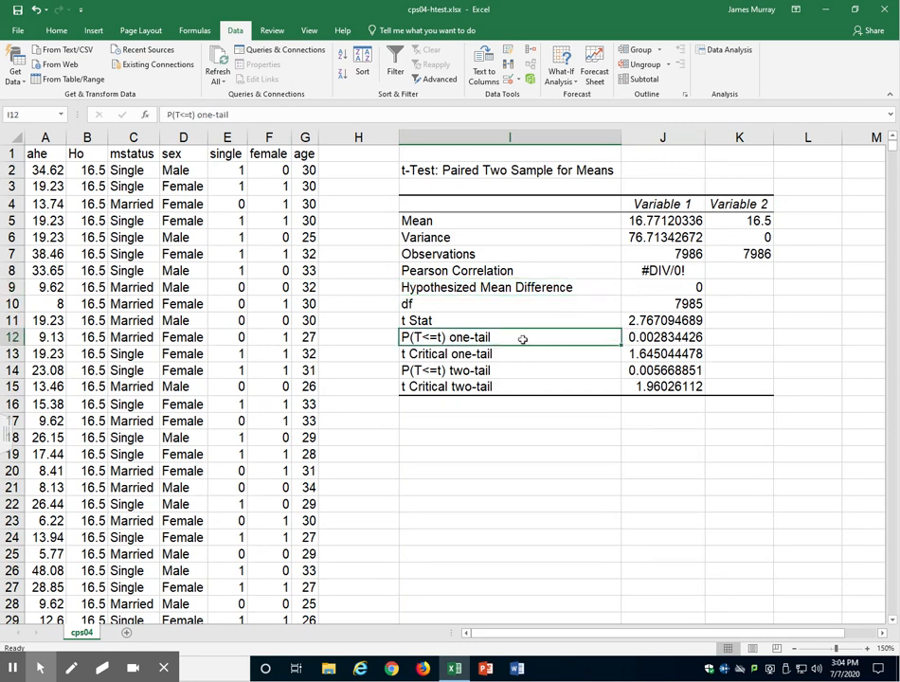
- Select cell K12 beside the one-tail p-value of the results table
{"action": "left_click", "coordinate": [739, 338]}
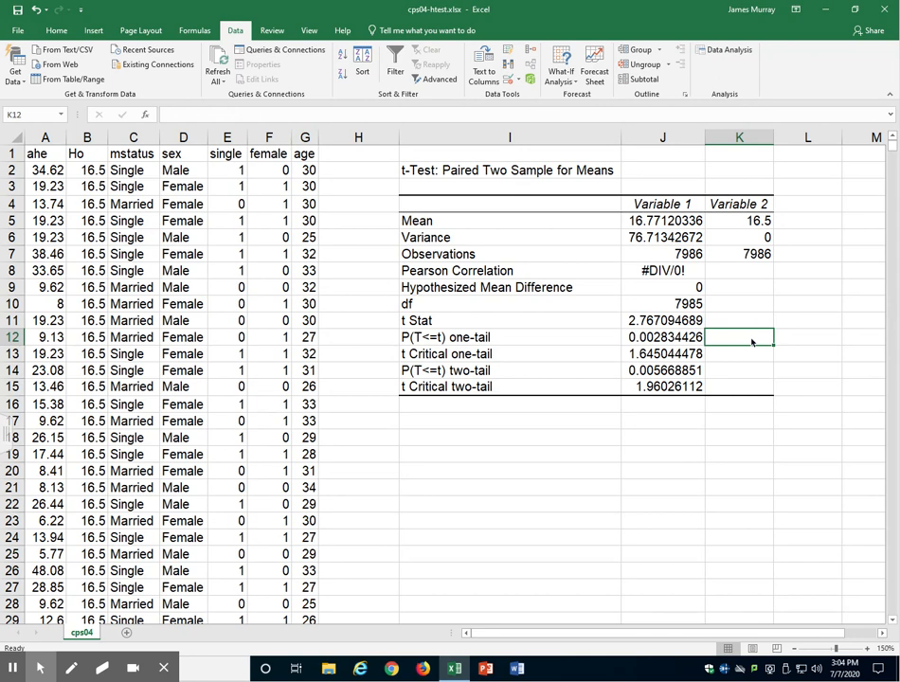
- Label the one-tail p-value 'Mean of Pop > $16.50' in K12
{"action": "type", "text": "Mean of Pop"}
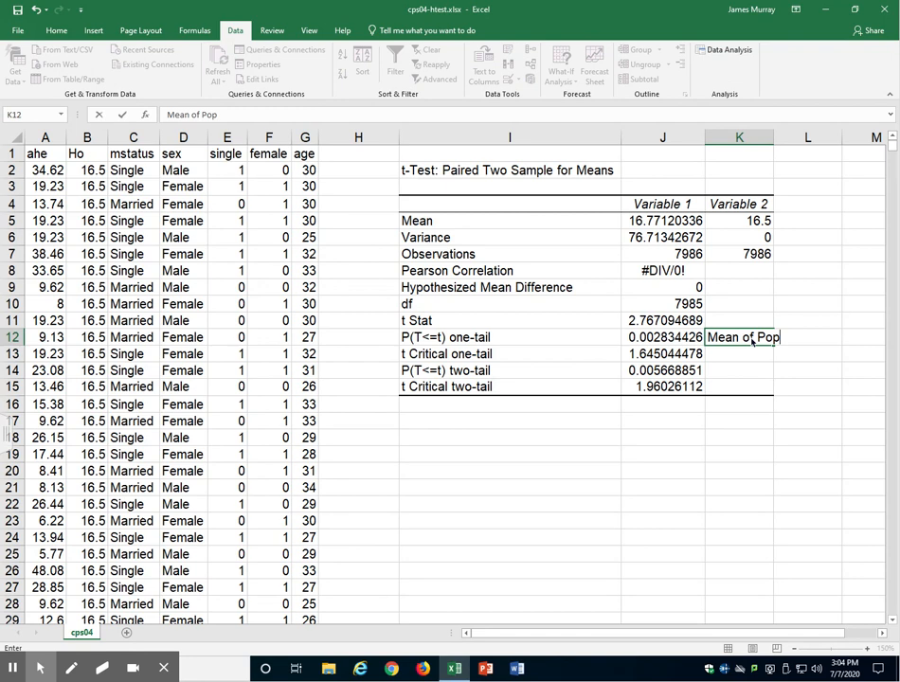
{"action": "type", "text": "> $"}
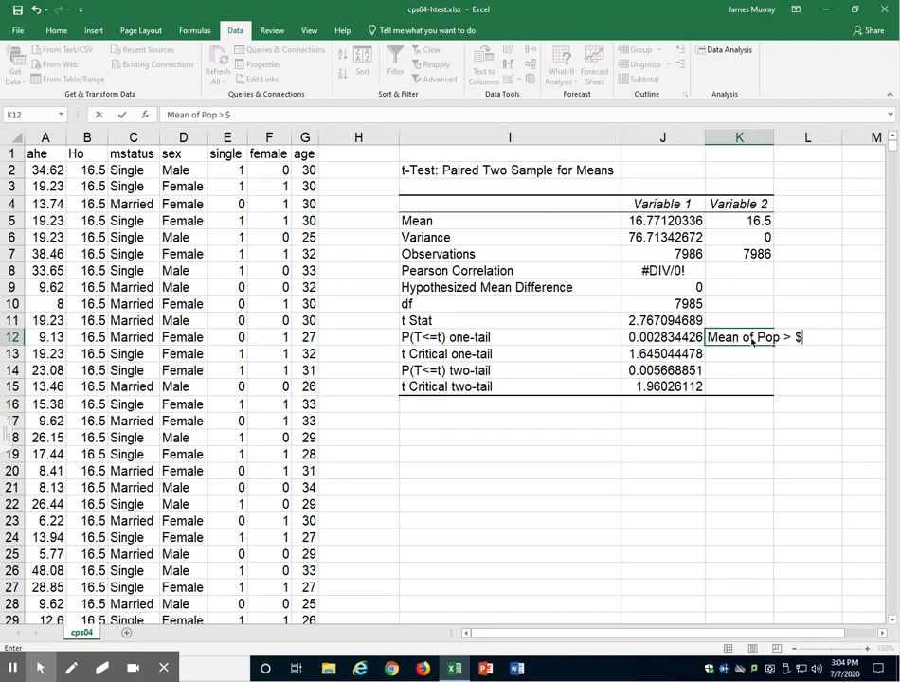
{"action": "type", "text": "16.50"}
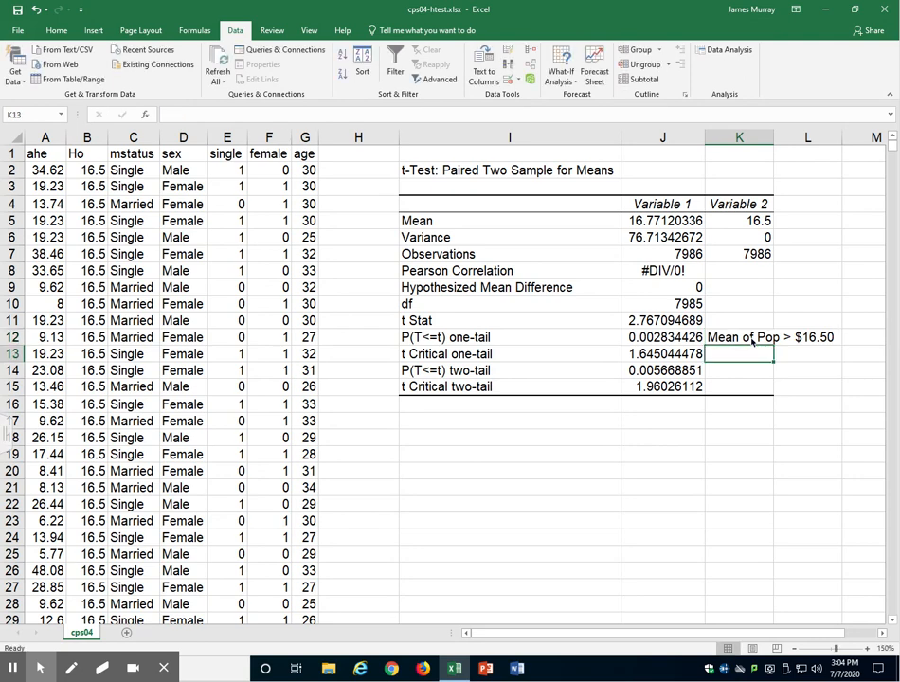
- Copy the label to K14 and edit it to 'Mean of Pop != $16.50' for the two-tail p-value
{"action": "left_click", "coordinate": [739, 370]}
{"action": "type", "text": "Mean of Pop > $16.50"}
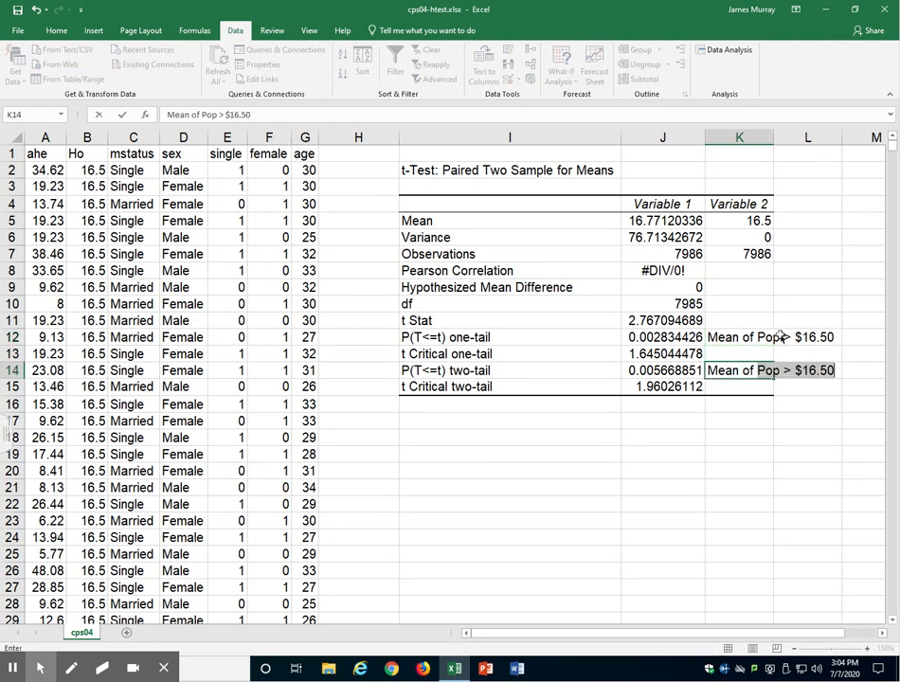
{"action": "double_click", "coordinate": [768, 369]}
{"action": "type", "text": "!="}
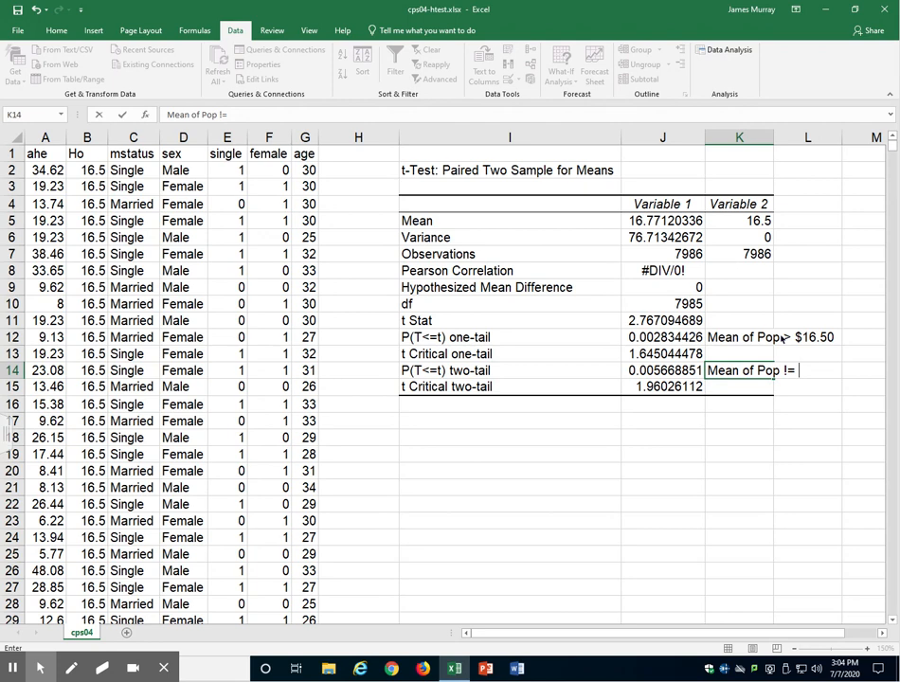
{"action": "type", "text": "$16.6"}
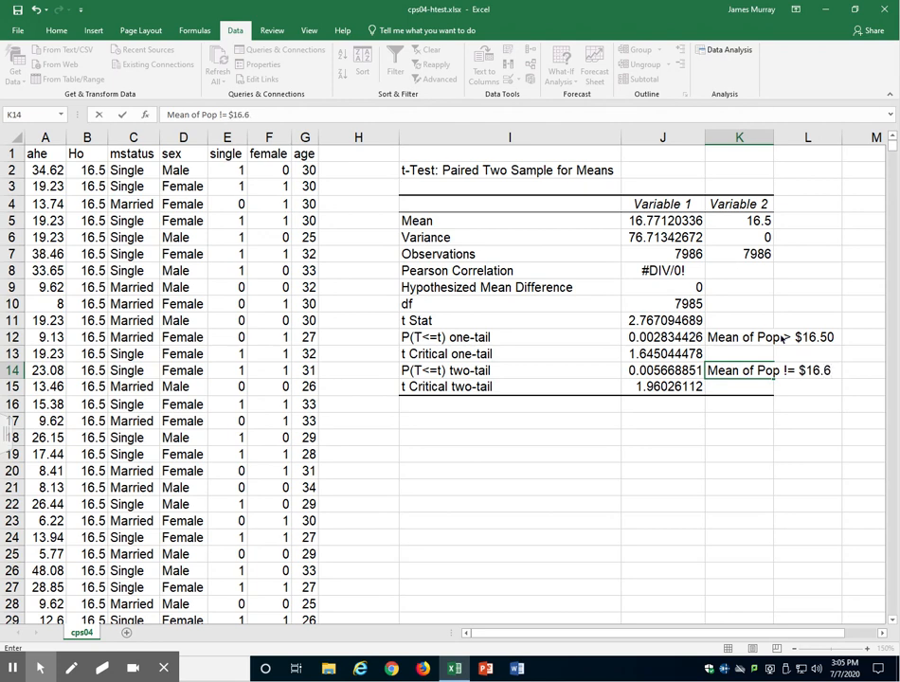
{"action": "type", "text": "50"}
{"action": "key", "text": "enter"}
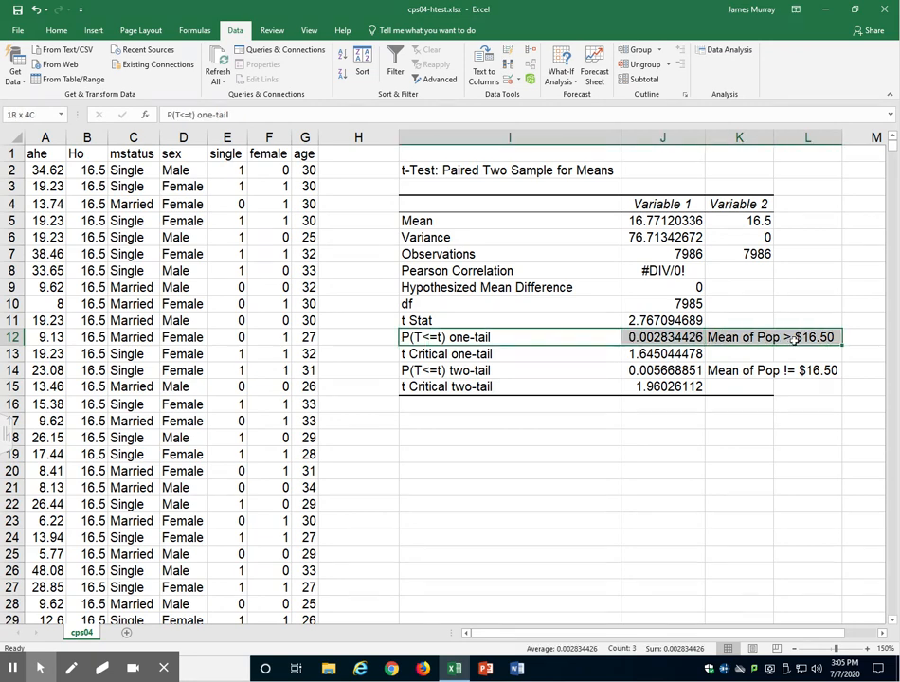
- Select the p-value and its hypothesis label cells to apply bold emphasis
{"action": "left_click", "coordinate": [664, 337]}
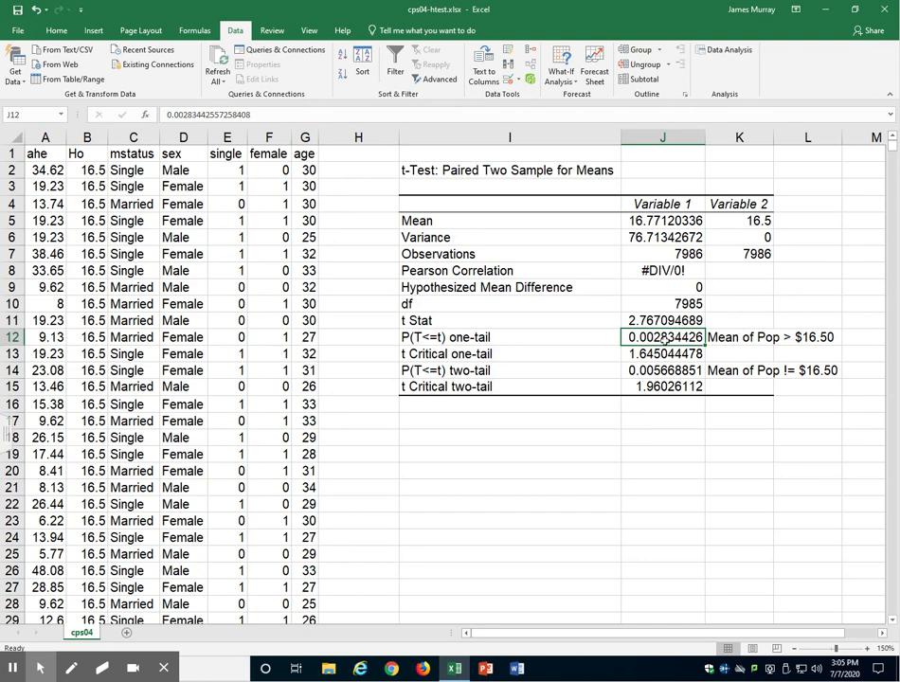
{"action": "left_click", "coordinate": [740, 337]}
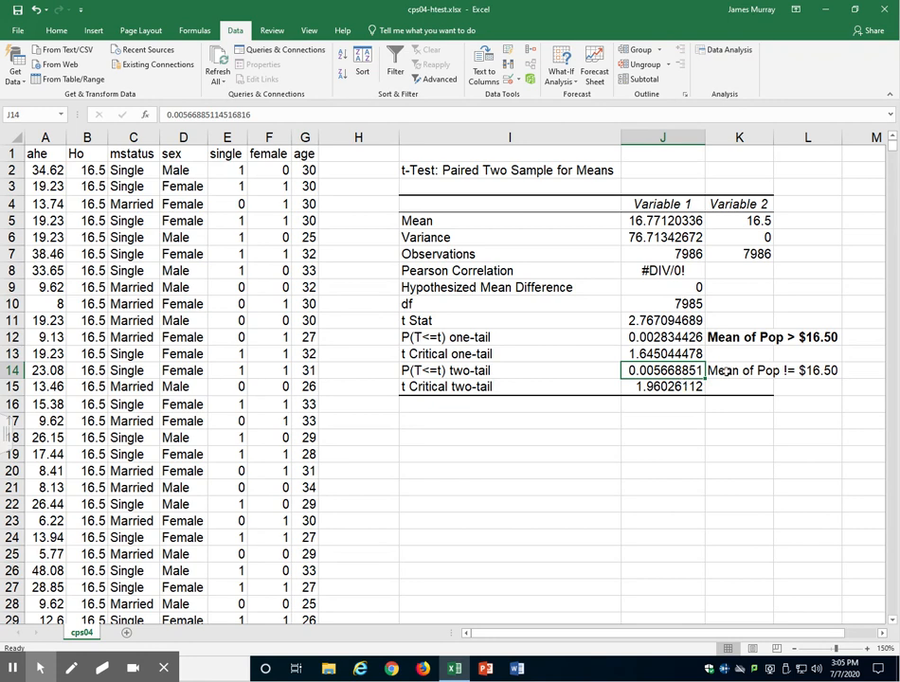
{"action": "left_click", "coordinate": [739, 369]}
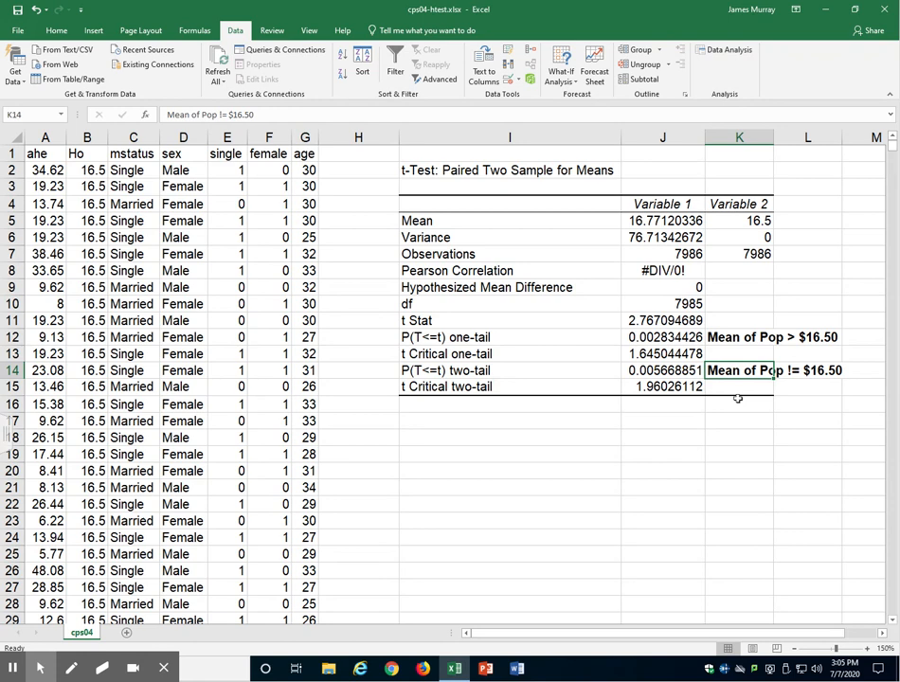
{"action": "left_click", "coordinate": [739, 404]}
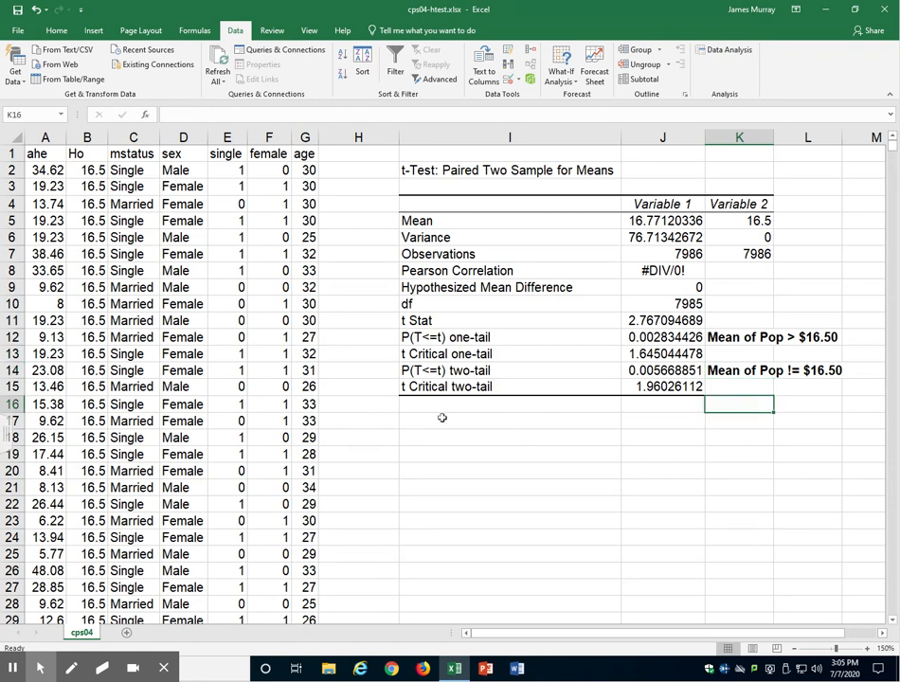
{"action": "left_click", "coordinate": [510, 421]}
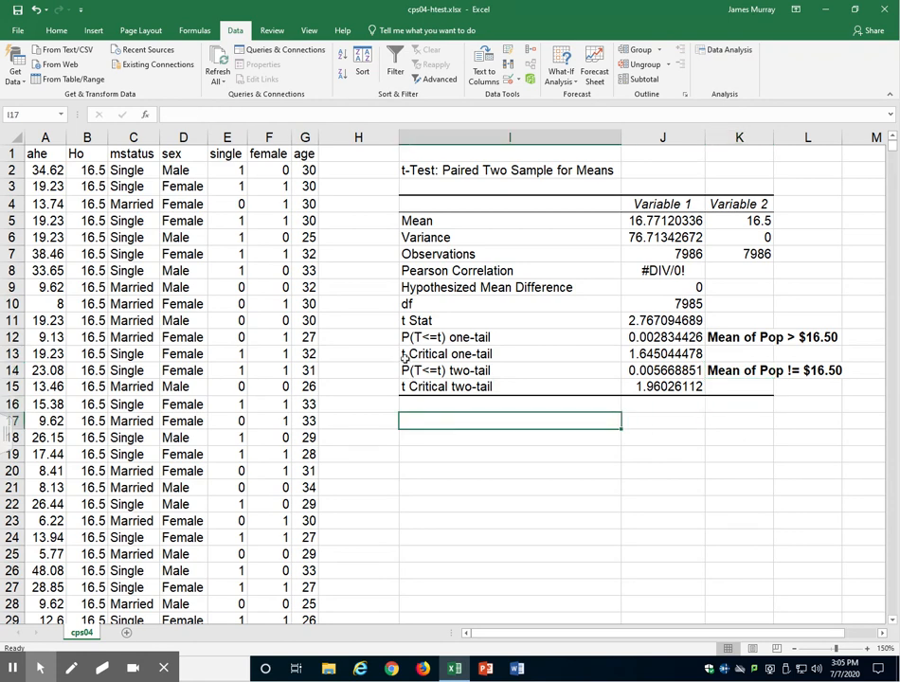